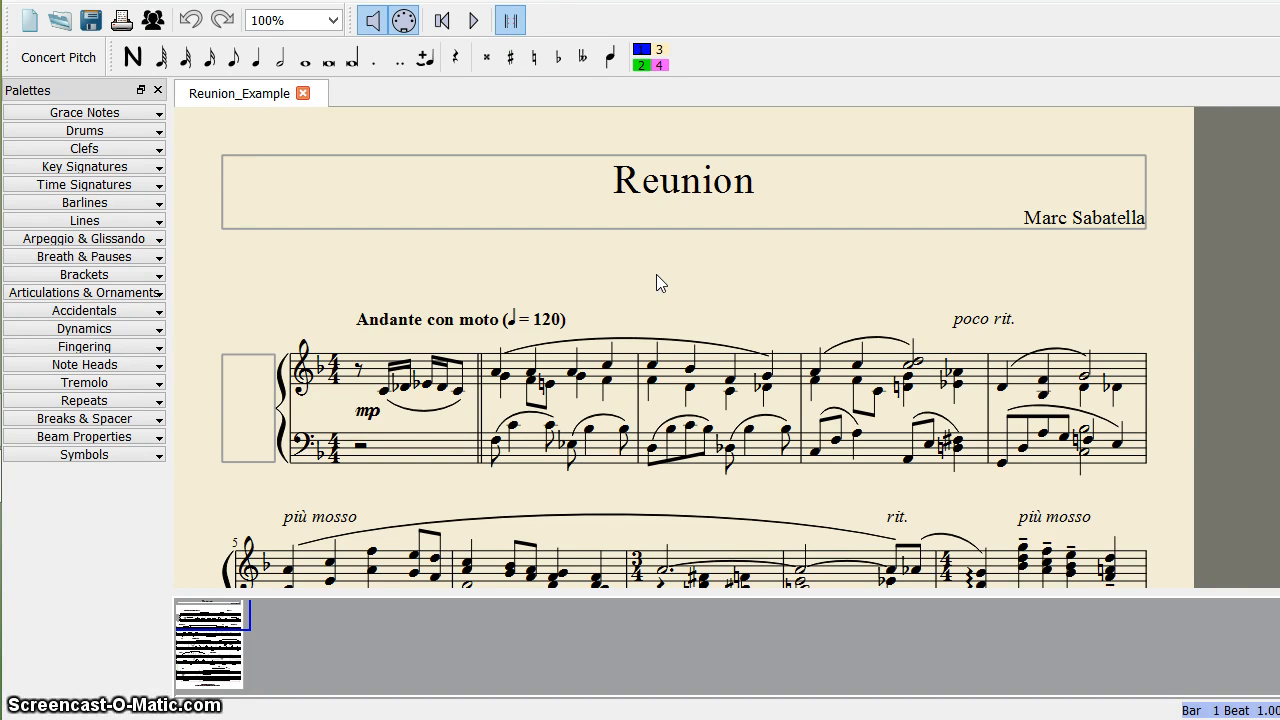
{"action": "mouse_move", "coordinate": [498, 516]}
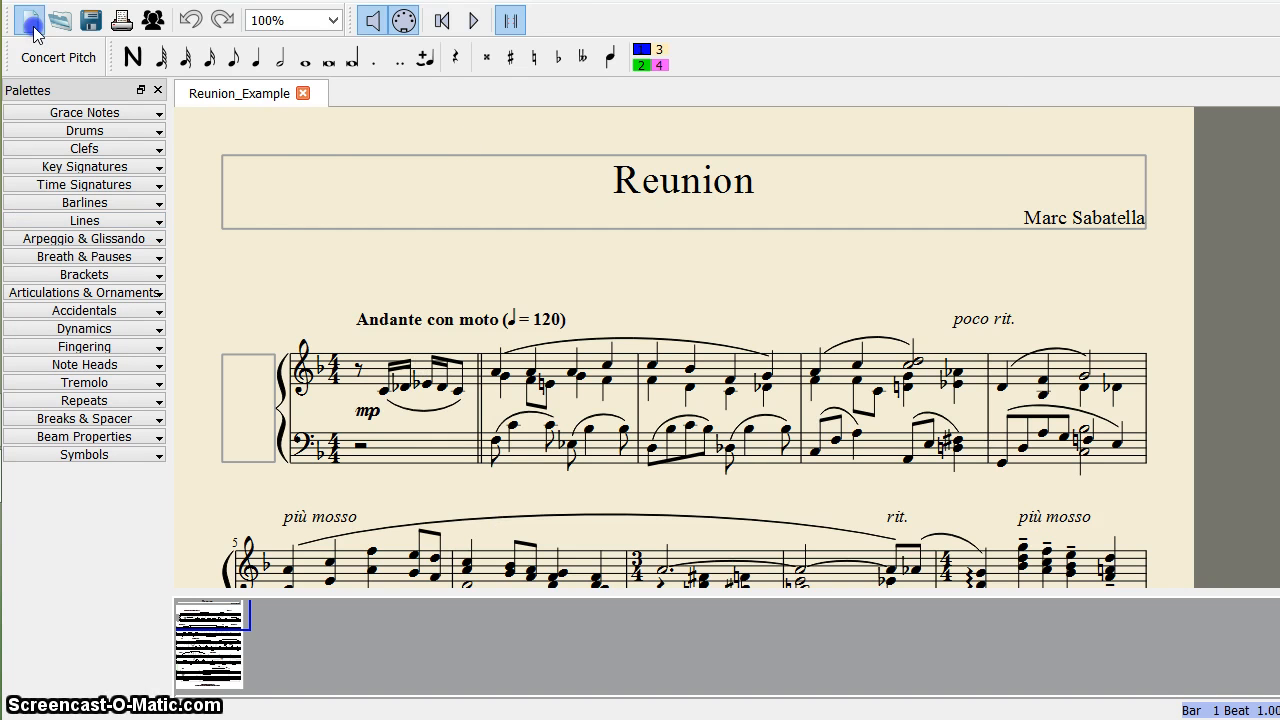
Step: Start a new score titled 'new', keeping 'Create new score from scratch' after trying the template option
{"action": "left_click", "coordinate": [28, 20]}
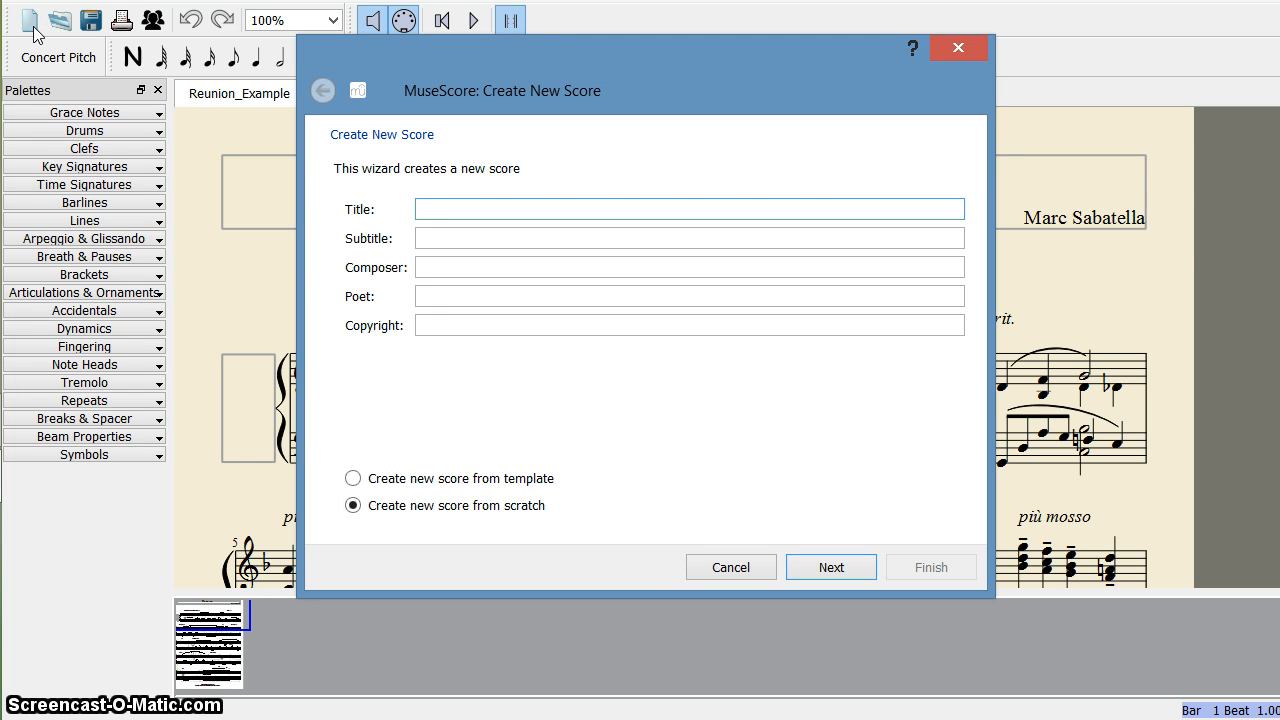
{"action": "type", "text": "new"}
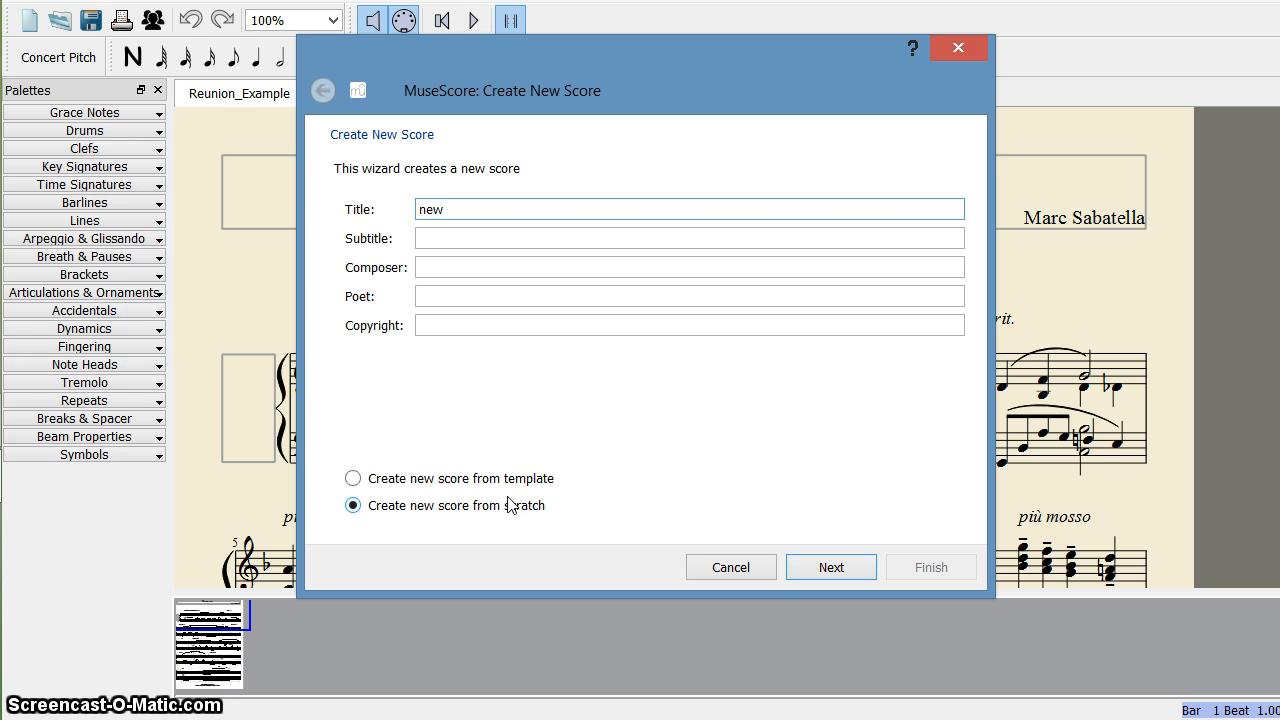
{"action": "mouse_move", "coordinate": [458, 488]}
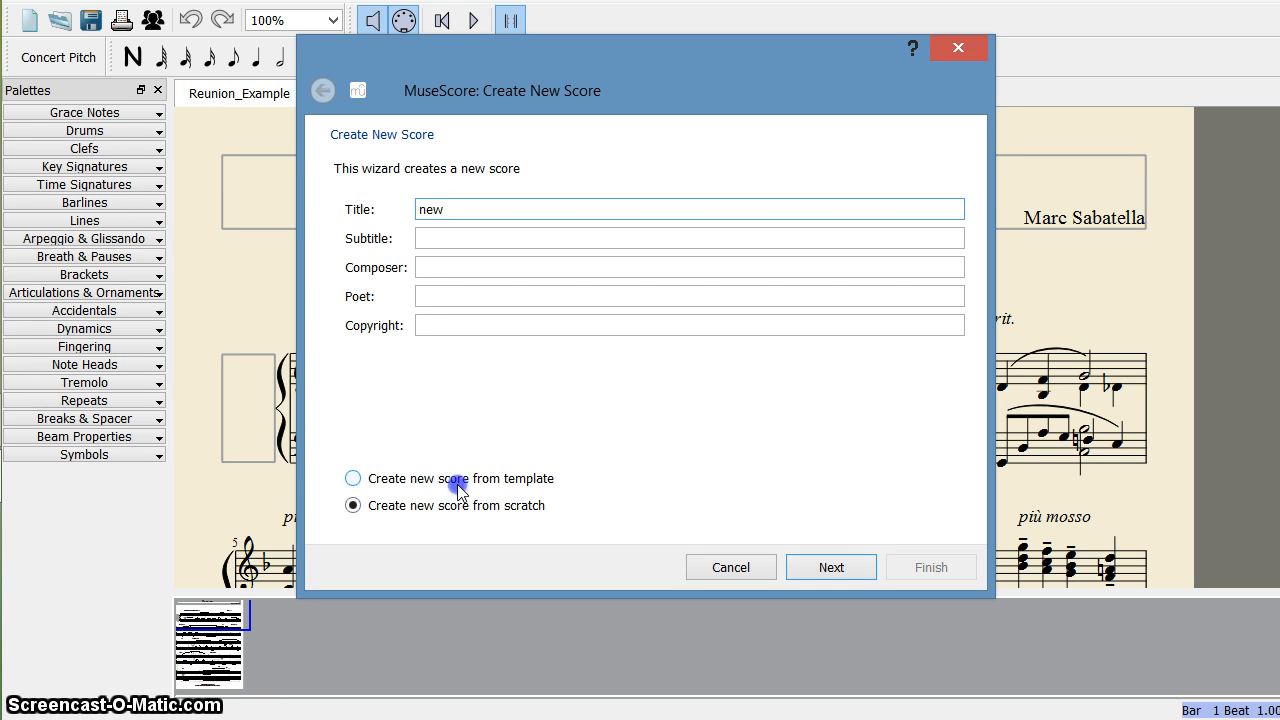
{"action": "left_click", "coordinate": [352, 478]}
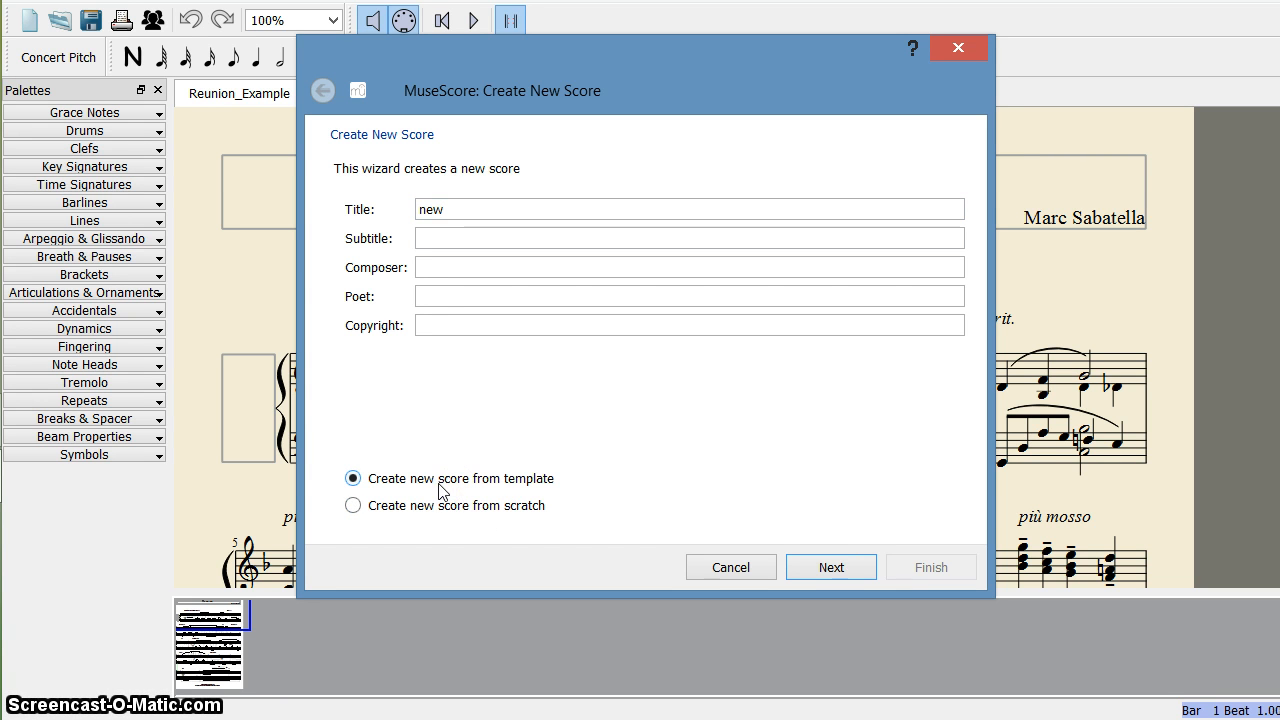
{"action": "left_click", "coordinate": [352, 504]}
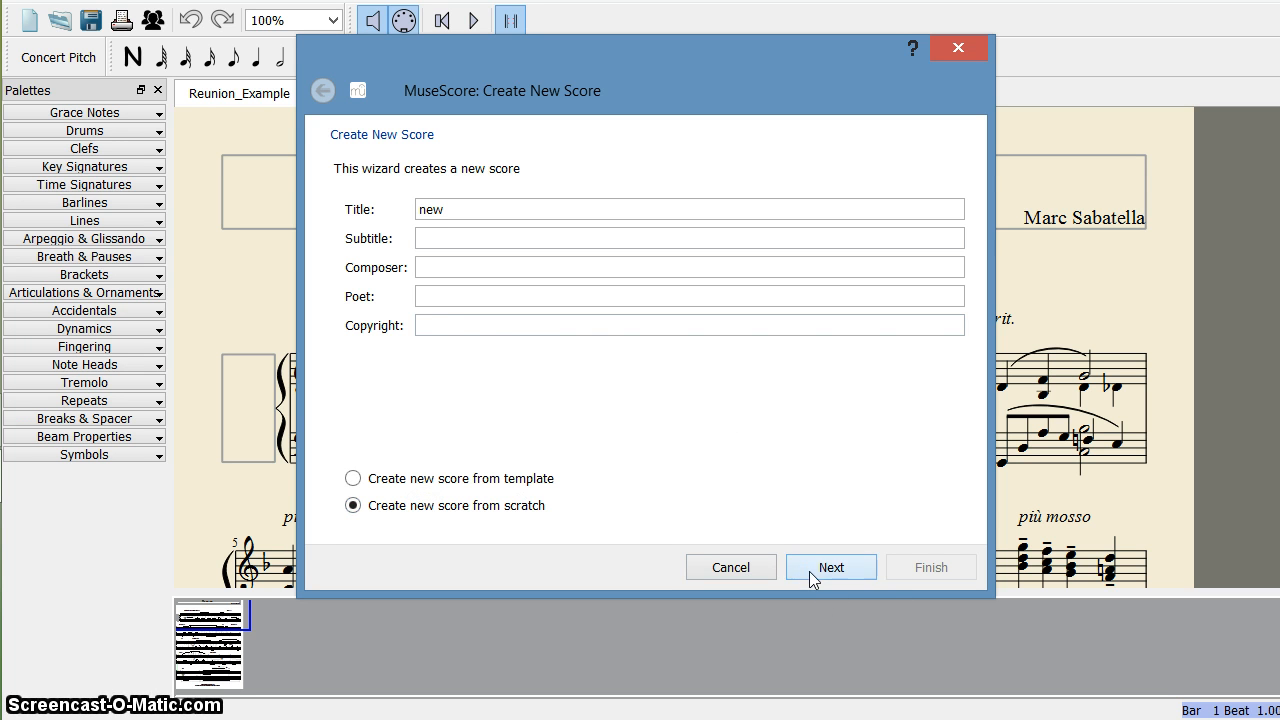
Step: Add a Flute from the Woodwinds group and continue to the key signature page
{"action": "left_click", "coordinate": [830, 568]}
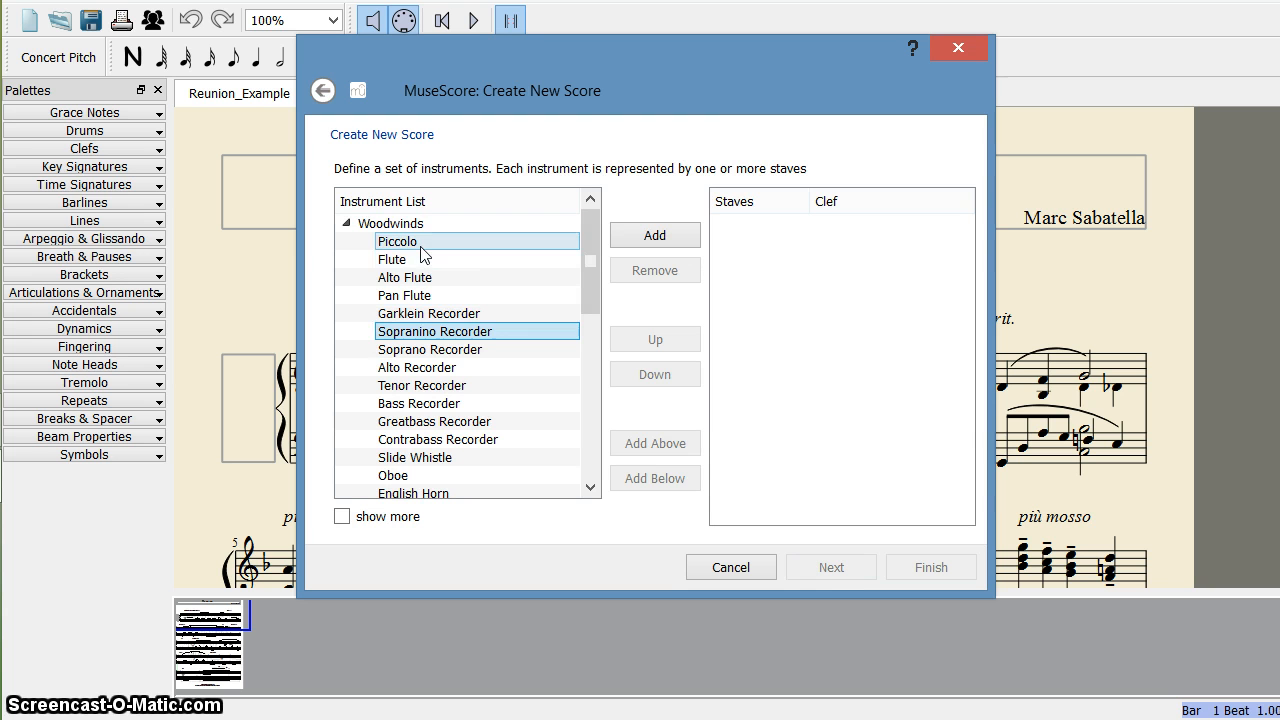
{"action": "left_click", "coordinate": [392, 224]}
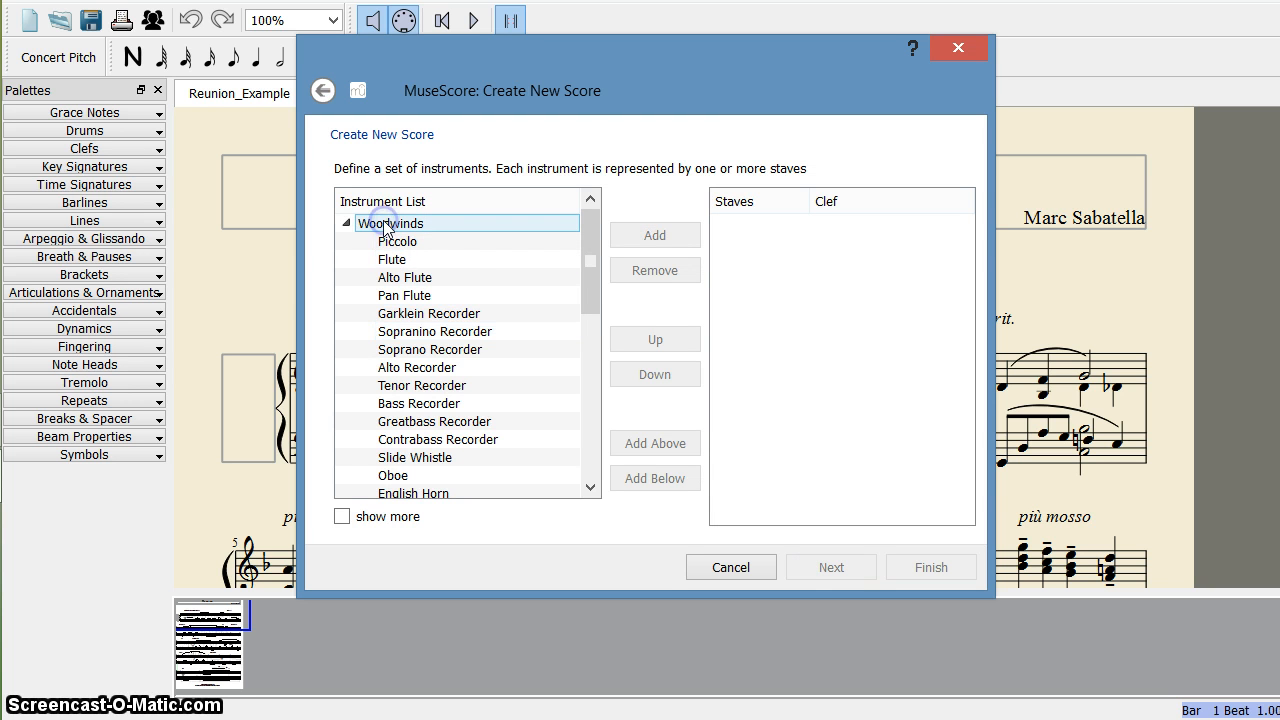
{"action": "left_click", "coordinate": [346, 224]}
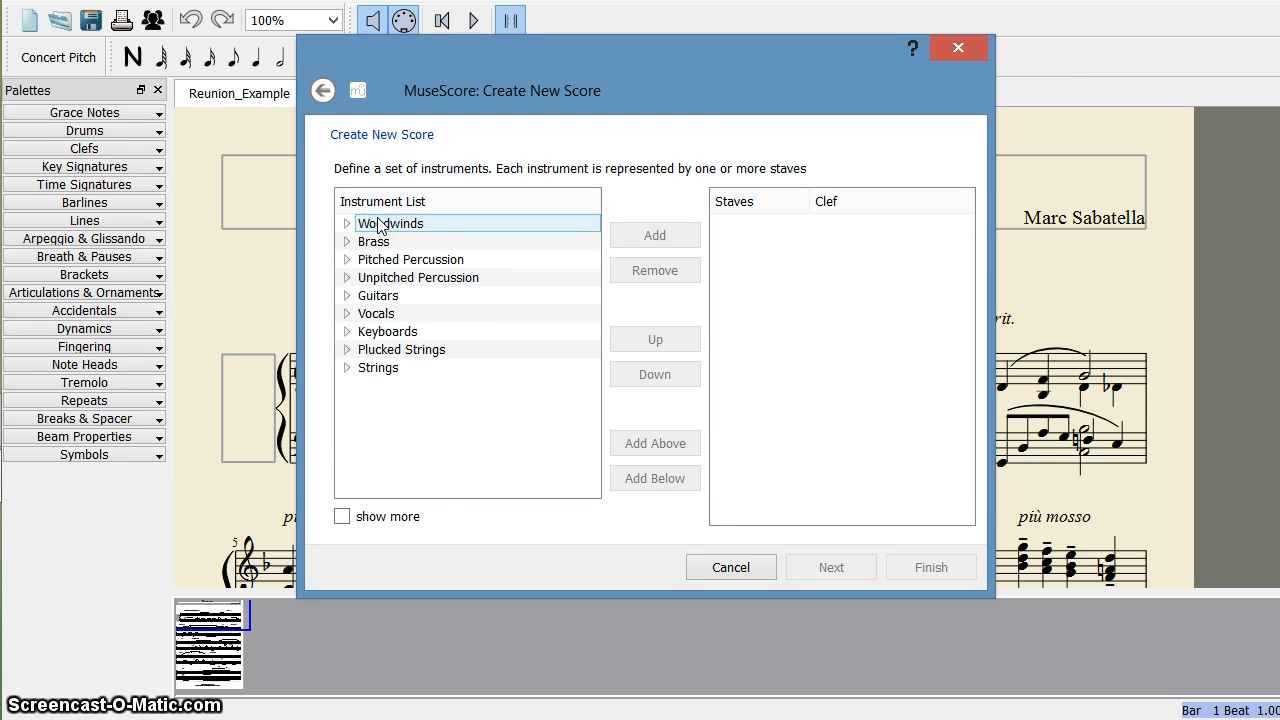
{"action": "left_click", "coordinate": [348, 224]}
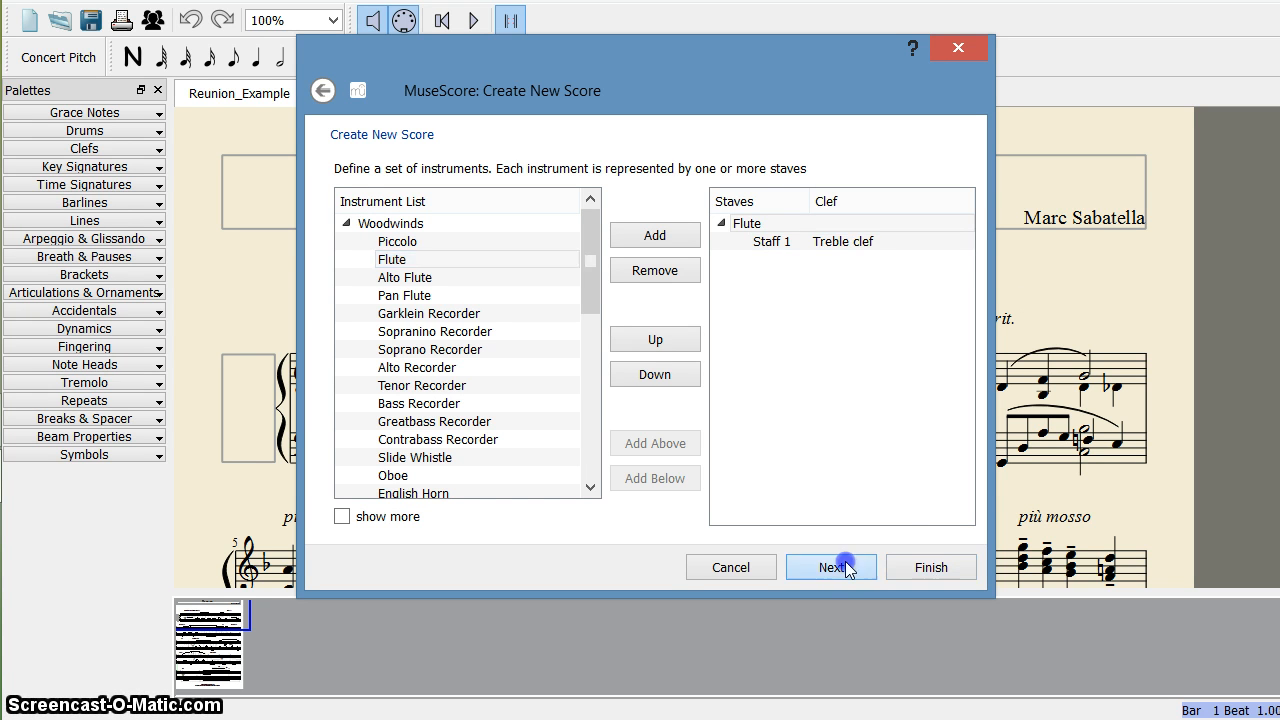
{"action": "left_click", "coordinate": [832, 568]}
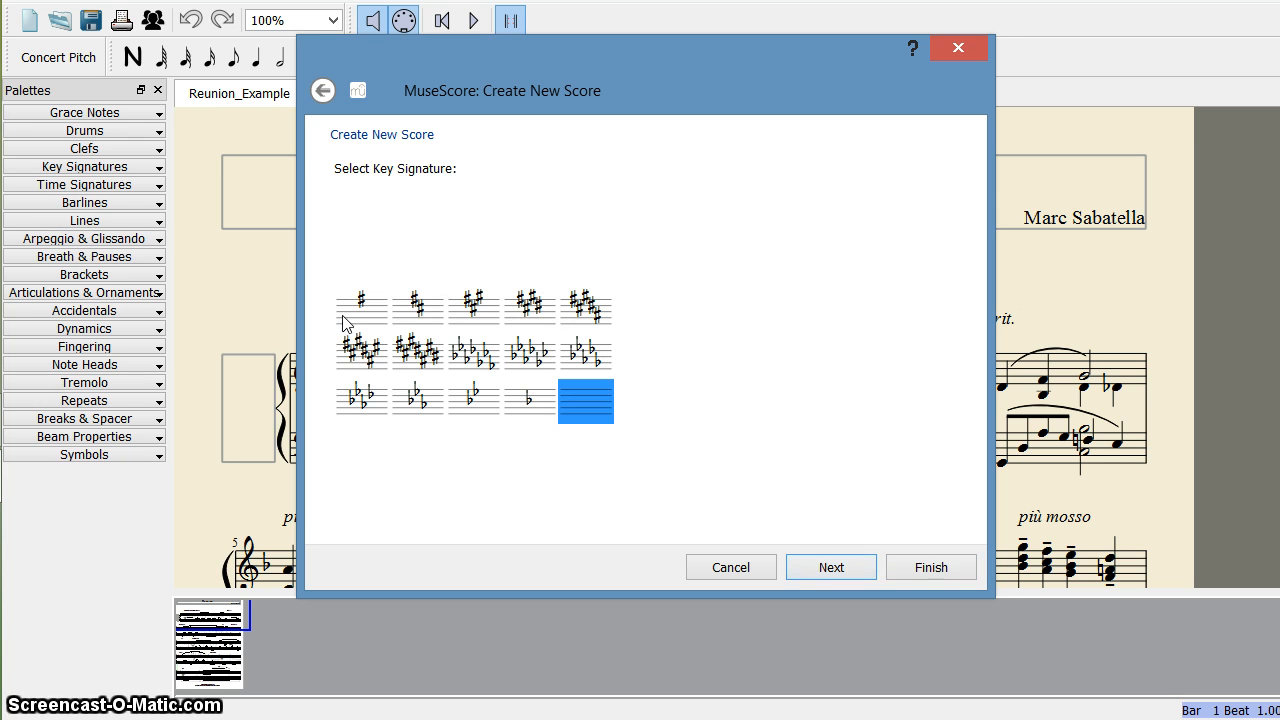
Step: Select the one-sharp G major key signature
{"action": "left_click", "coordinate": [416, 304]}
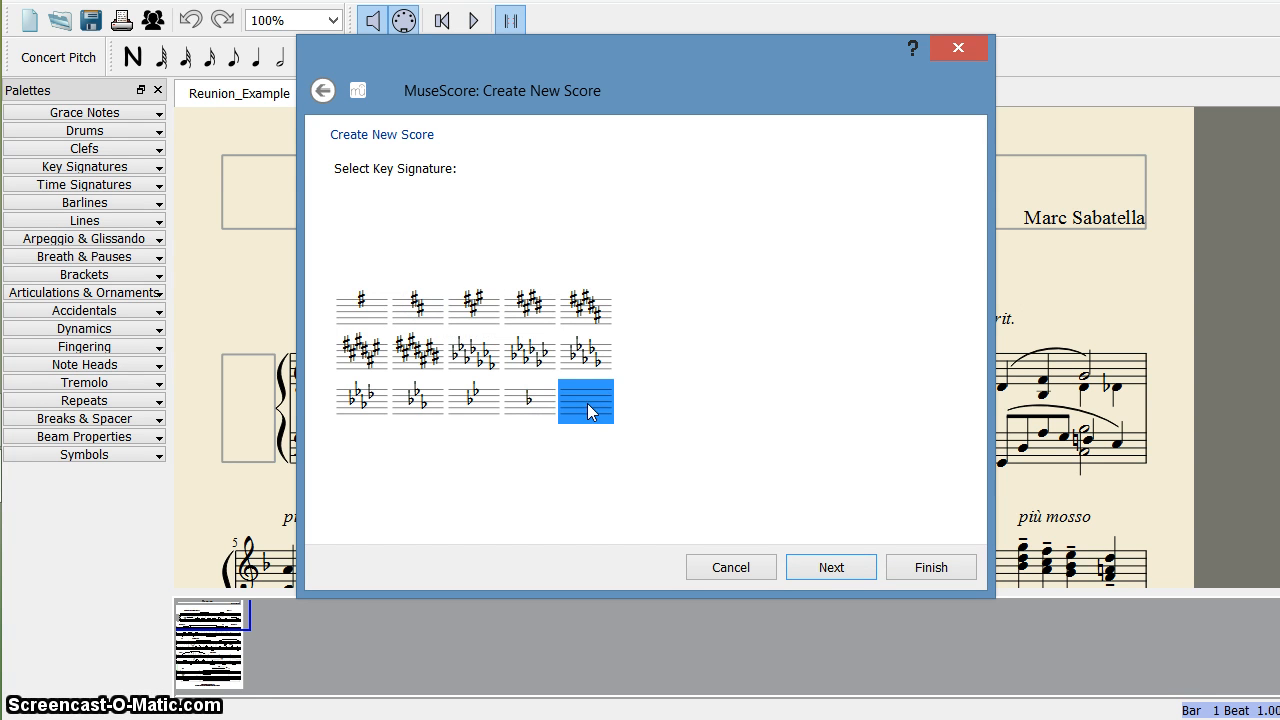
{"action": "mouse_move", "coordinate": [620, 316]}
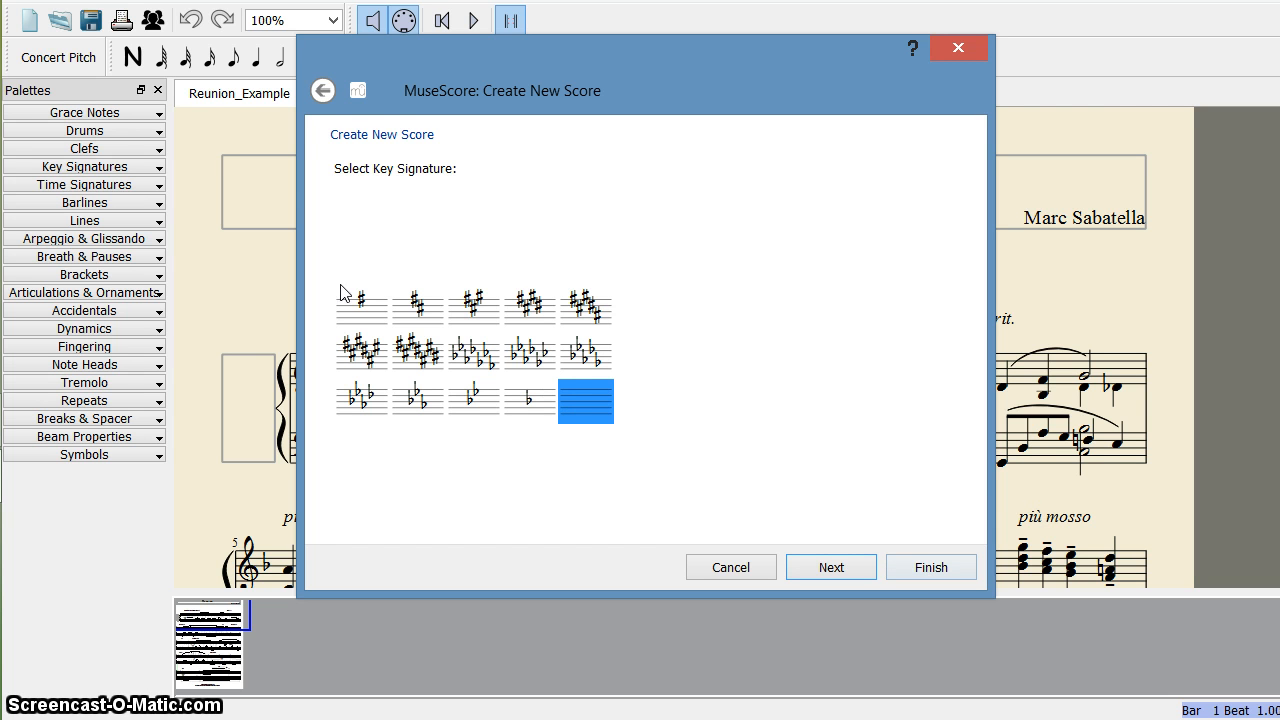
{"action": "mouse_move", "coordinate": [352, 272]}
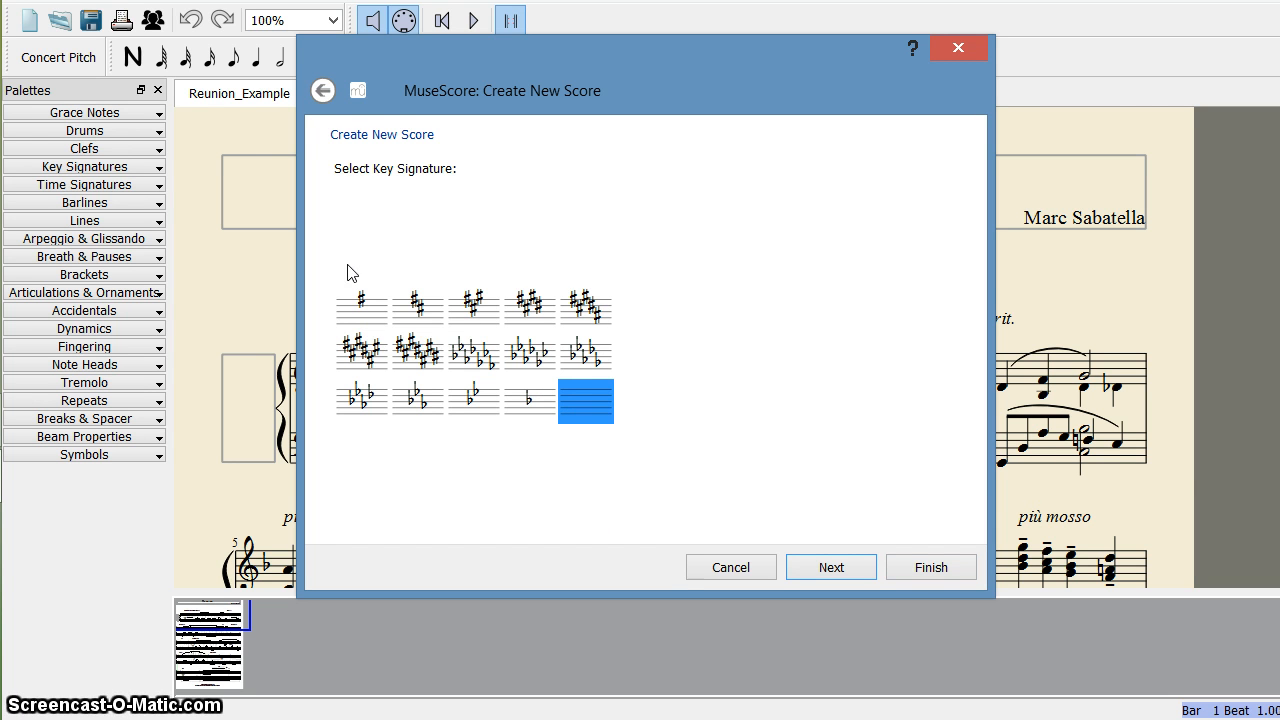
{"action": "left_click", "coordinate": [360, 304]}
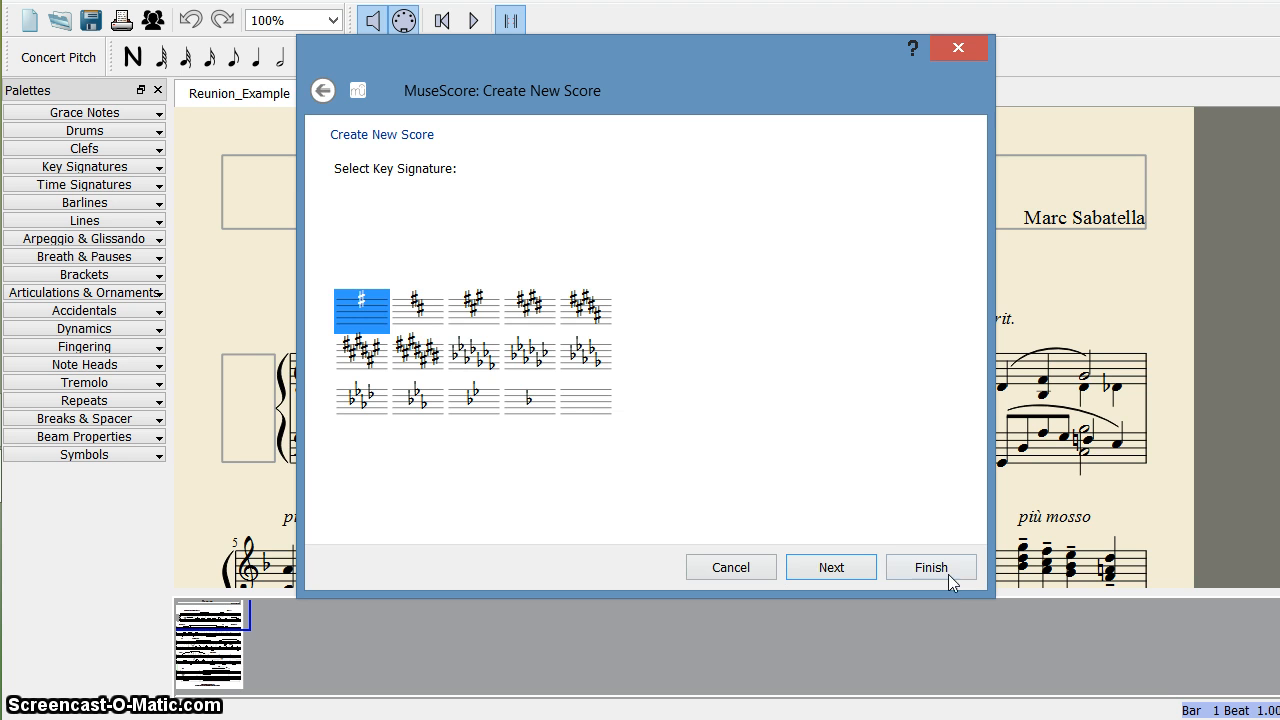
Step: Finish the wizard to open the flute score 'new' in G major
{"action": "left_click", "coordinate": [930, 568]}
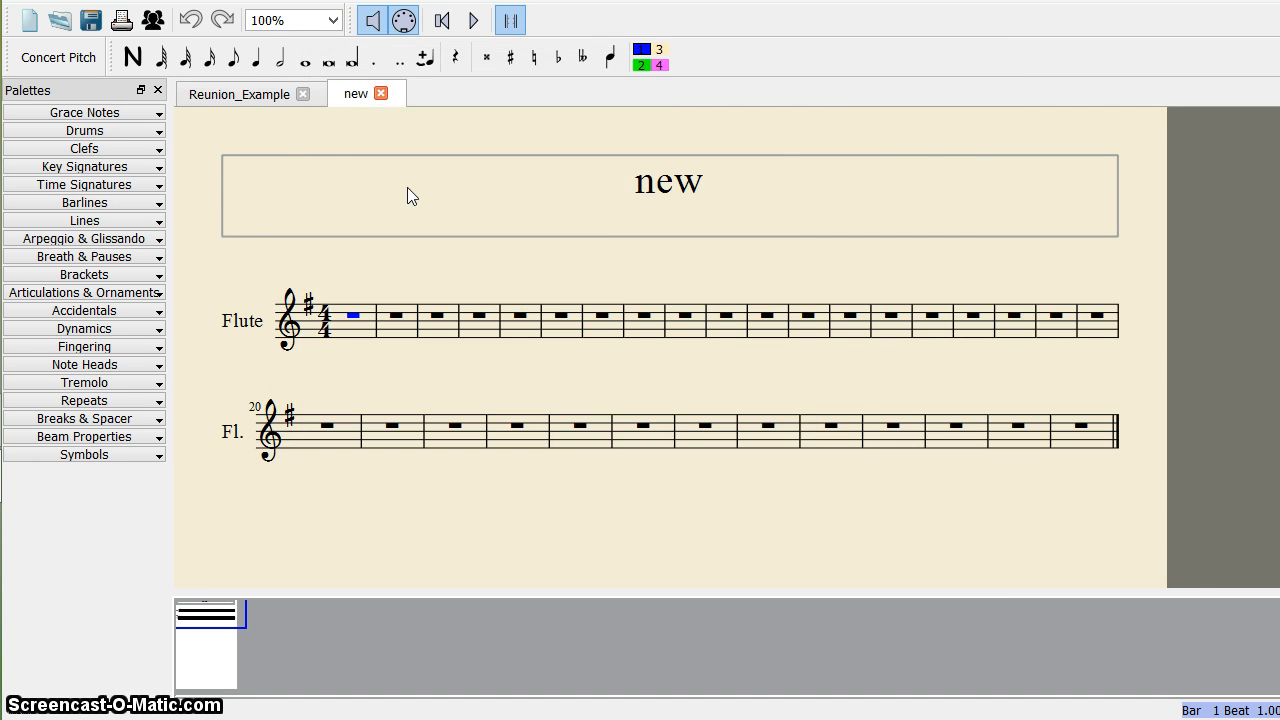
{"action": "mouse_move", "coordinate": [432, 336]}
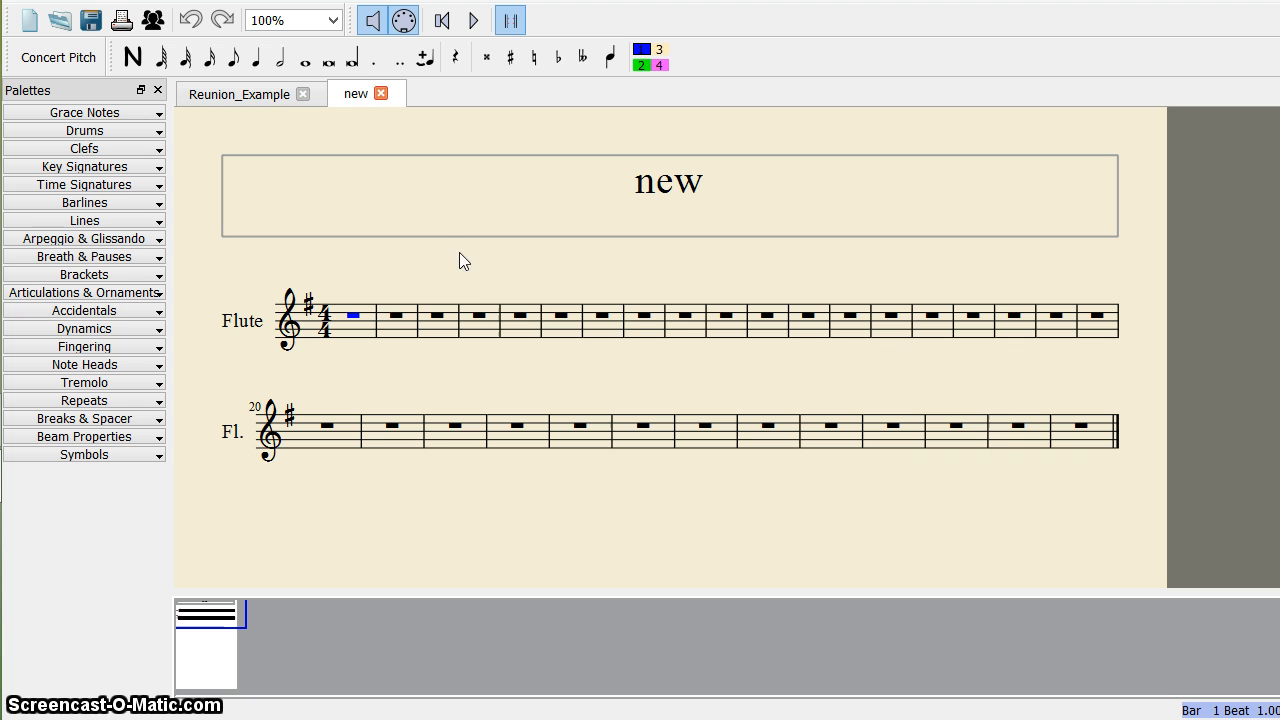
{"action": "mouse_move", "coordinate": [390, 310]}
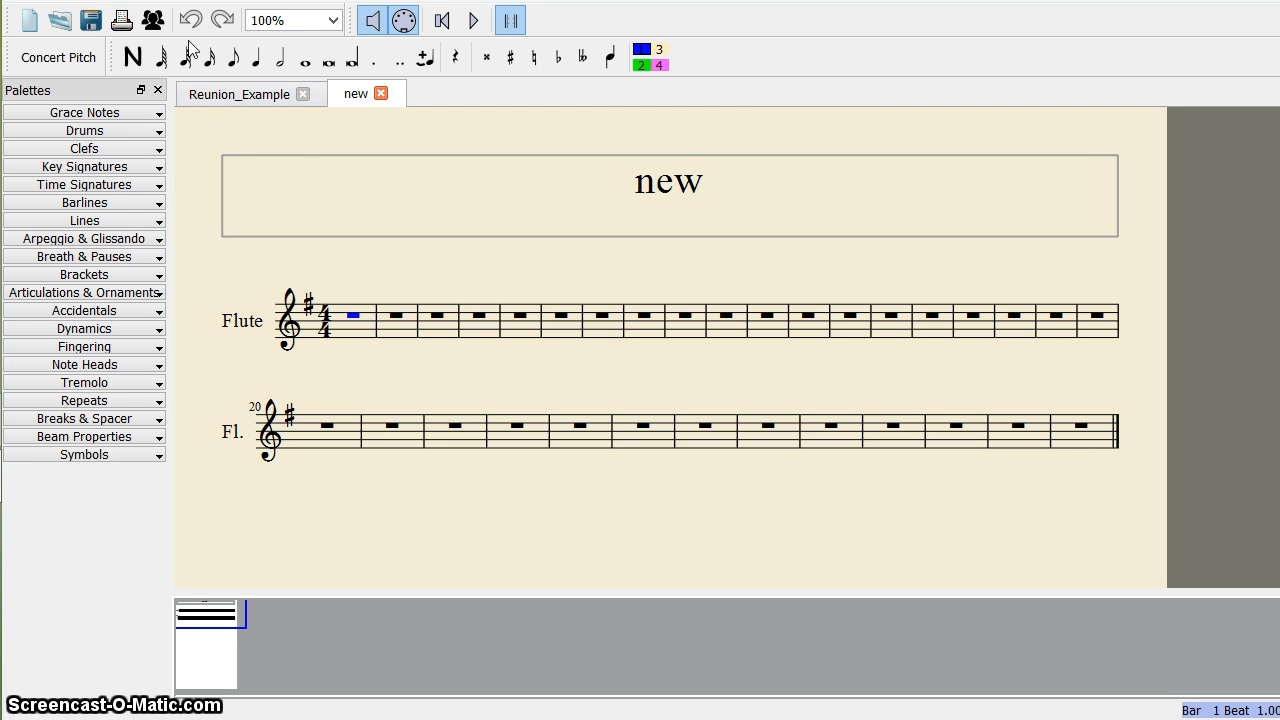
Step: Enter note input mode with the whole-note duration selected for bar 1
{"action": "left_click", "coordinate": [132, 56]}
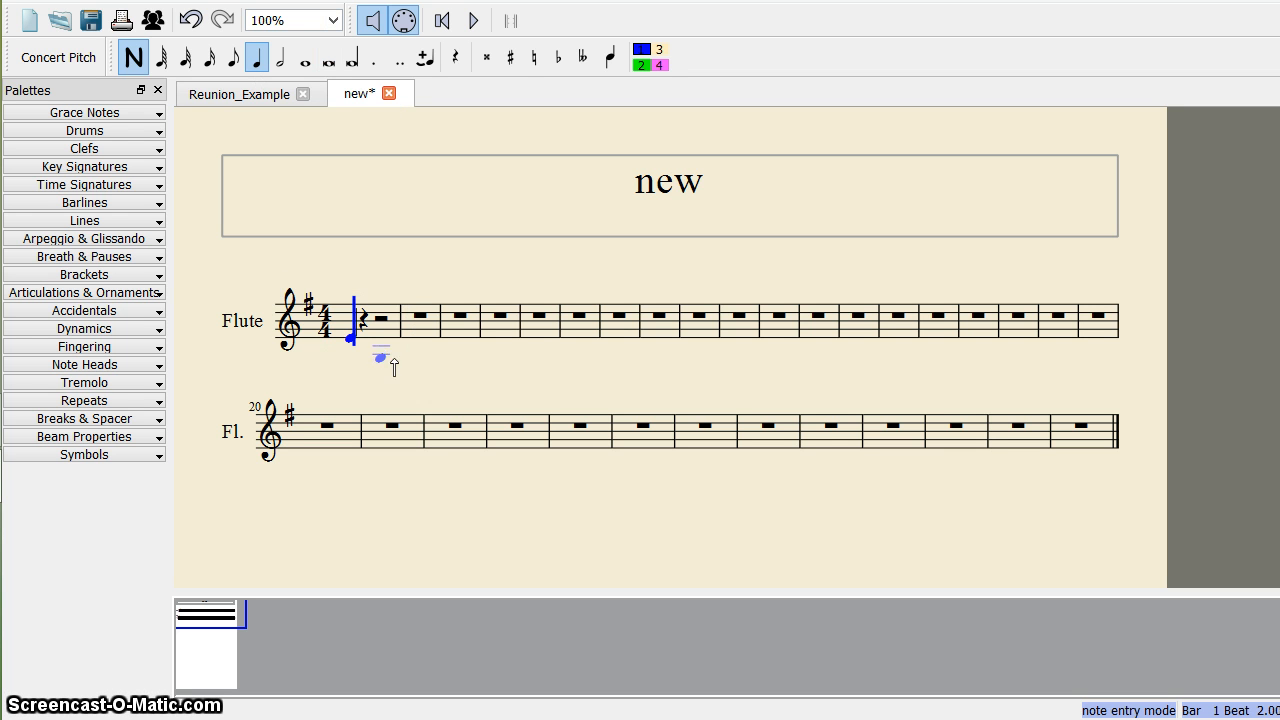
{"action": "left_click", "coordinate": [304, 56]}
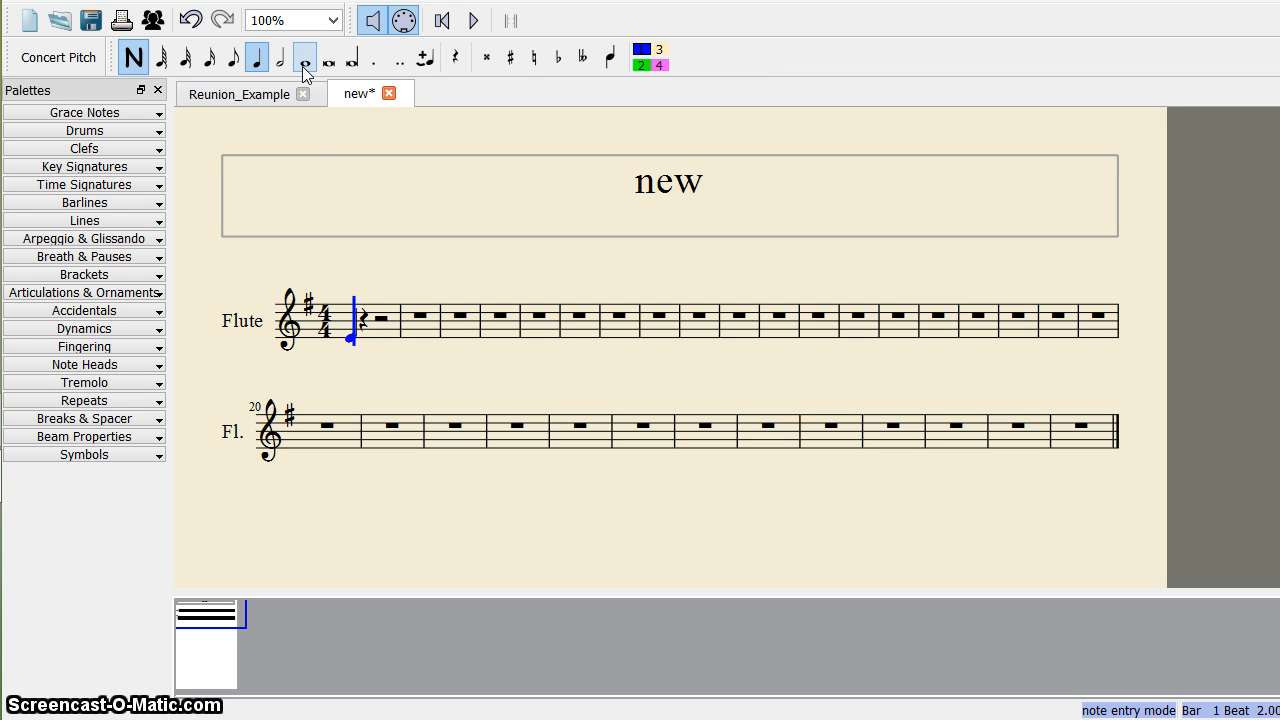
{"action": "left_click", "coordinate": [304, 56]}
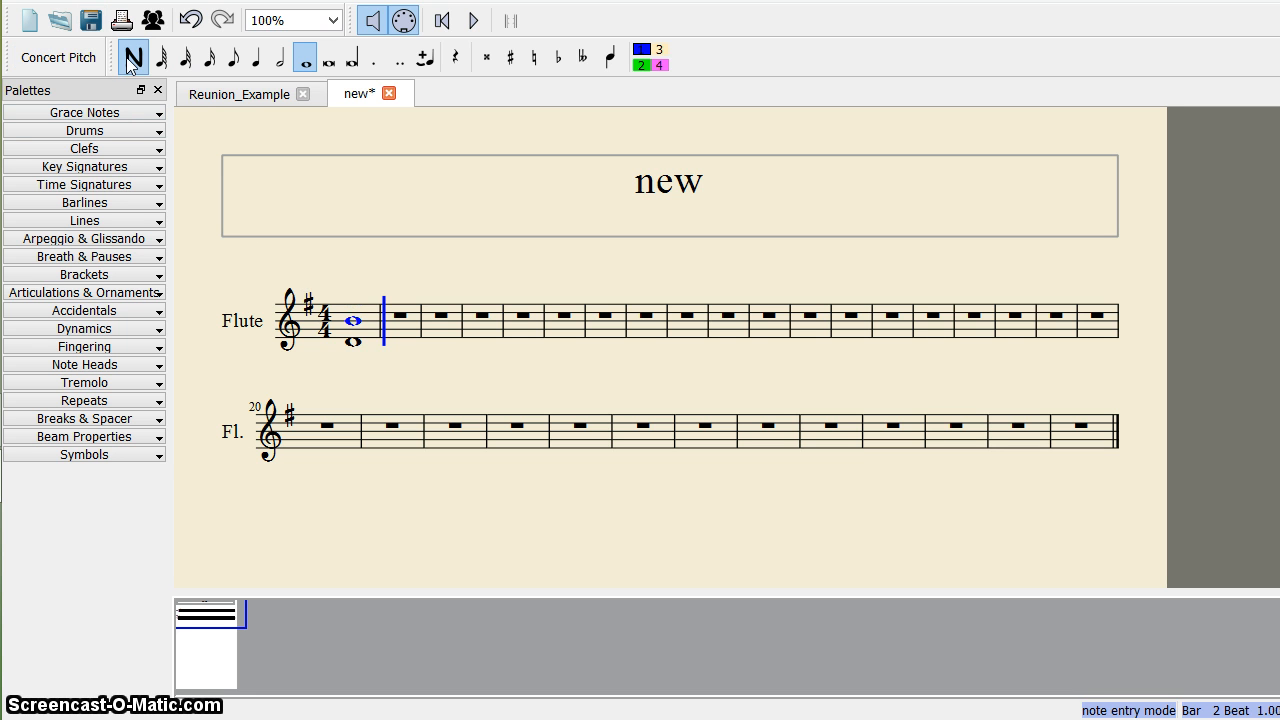
Step: Leave note input mode and right-click the whole note in the first bar
{"action": "left_click", "coordinate": [132, 56]}
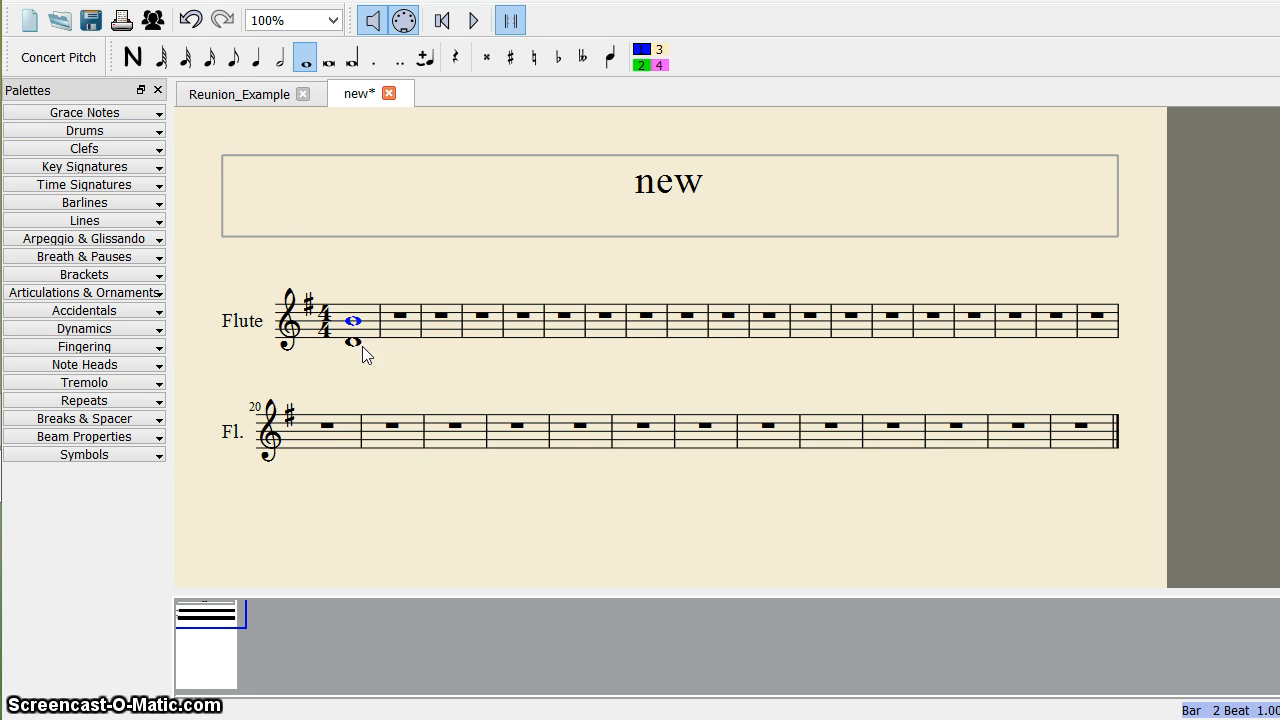
{"action": "right_click", "coordinate": [352, 320]}
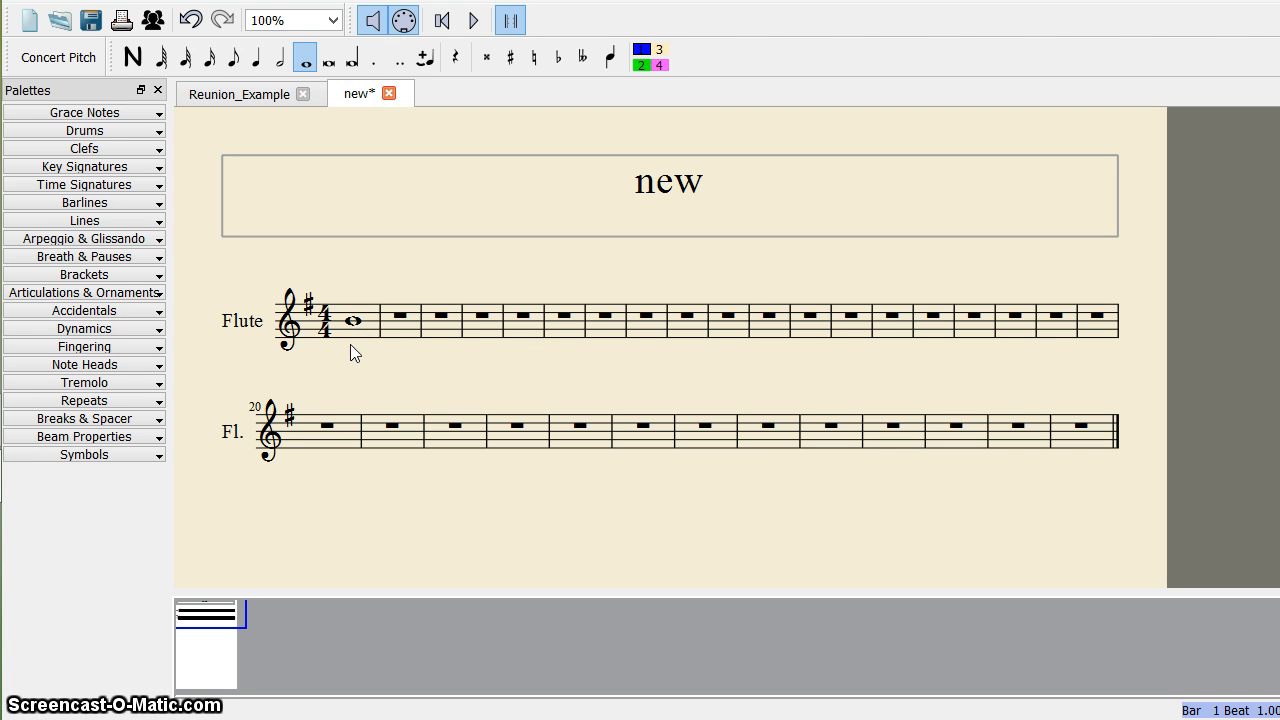
{"action": "mouse_move", "coordinate": [358, 330]}
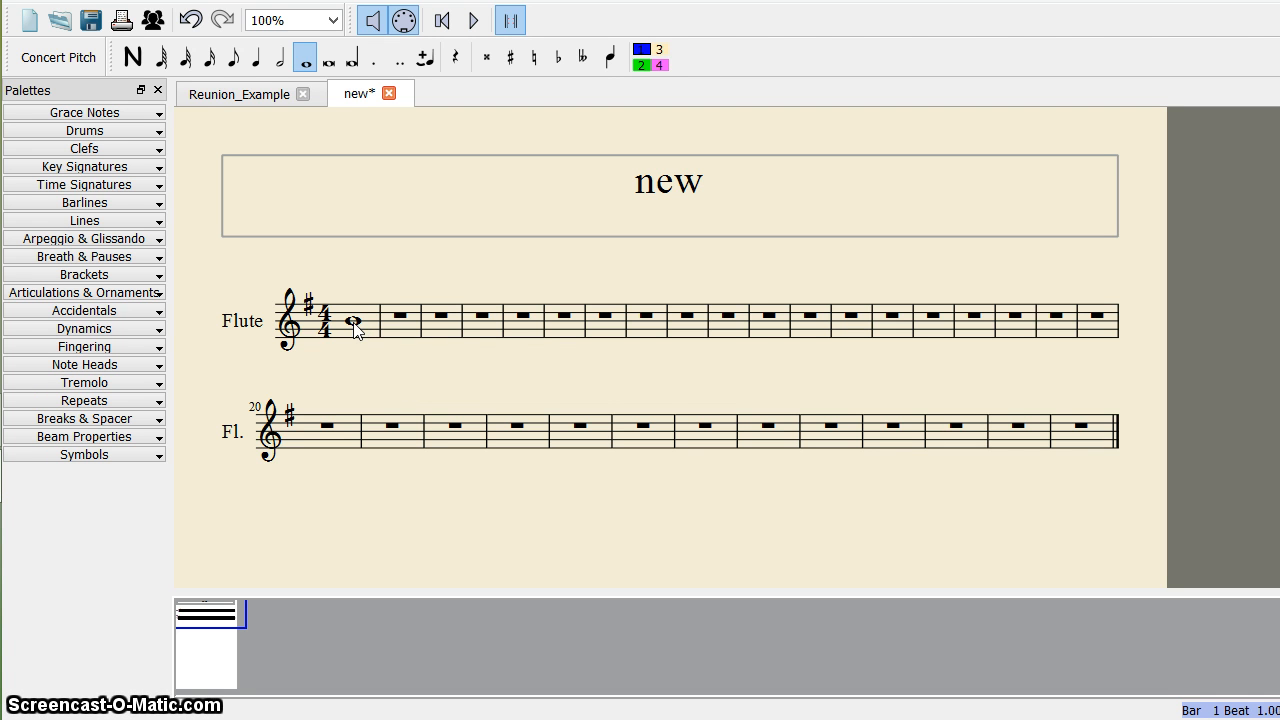